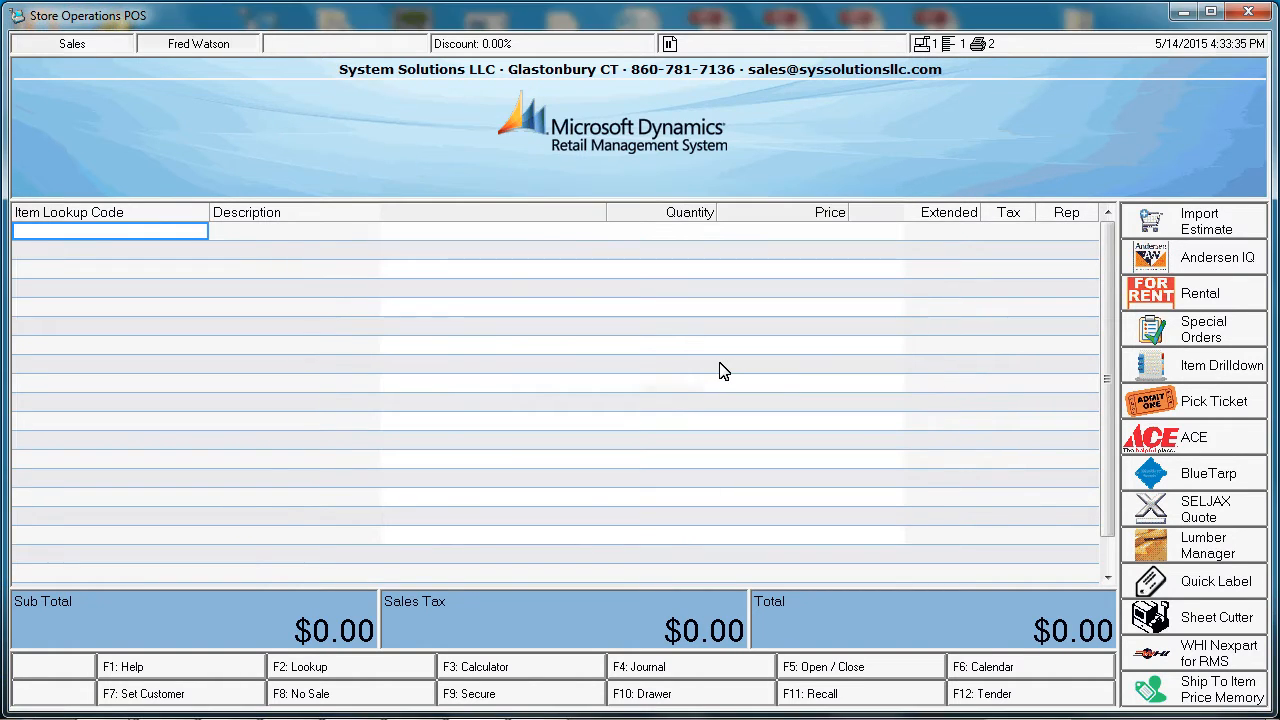
mouse_move(205, 614)
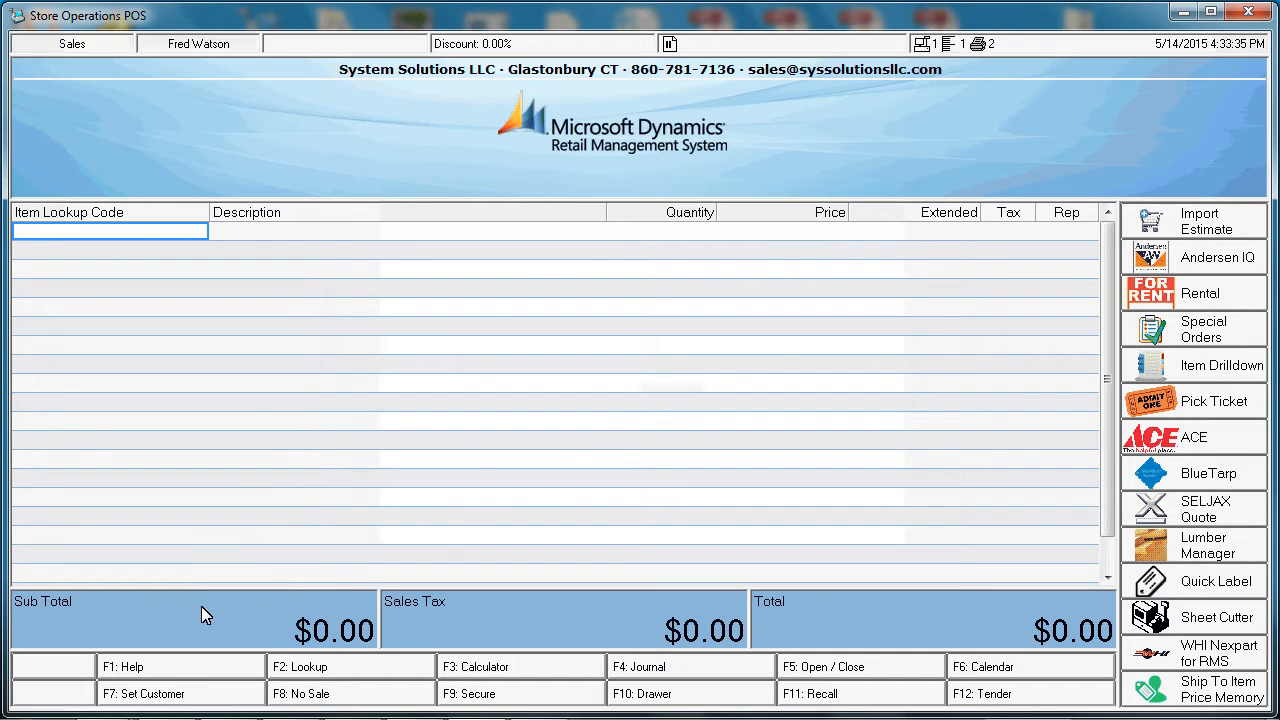
Ring up two water heaters (item 252466) for ABC Contracting at $202.49 each.
click(144, 694)
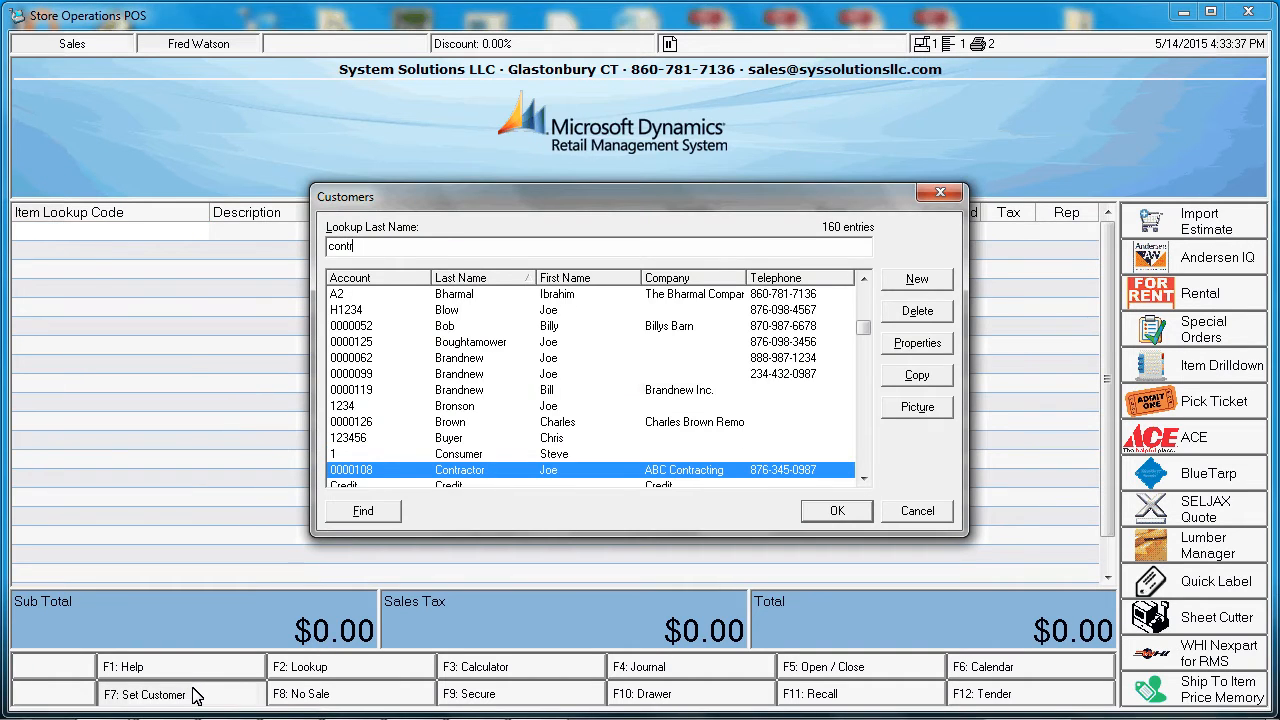
click(836, 510)
text(252466)
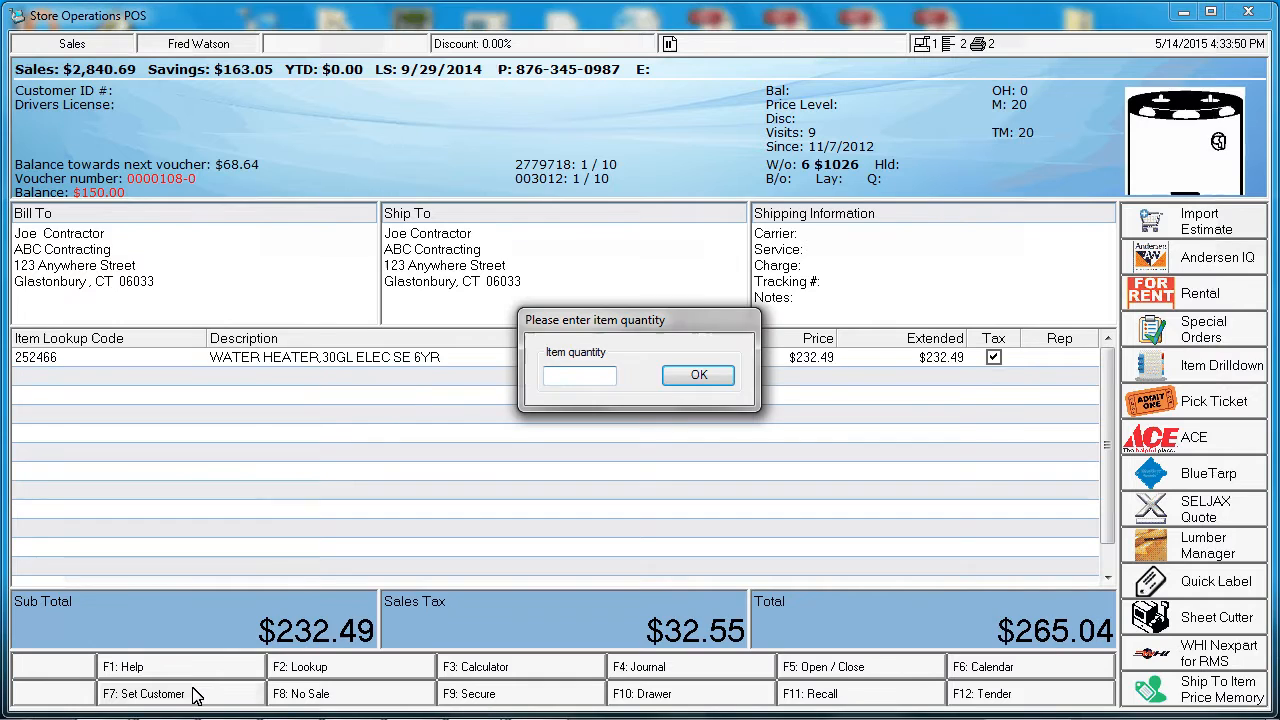
click(698, 374)
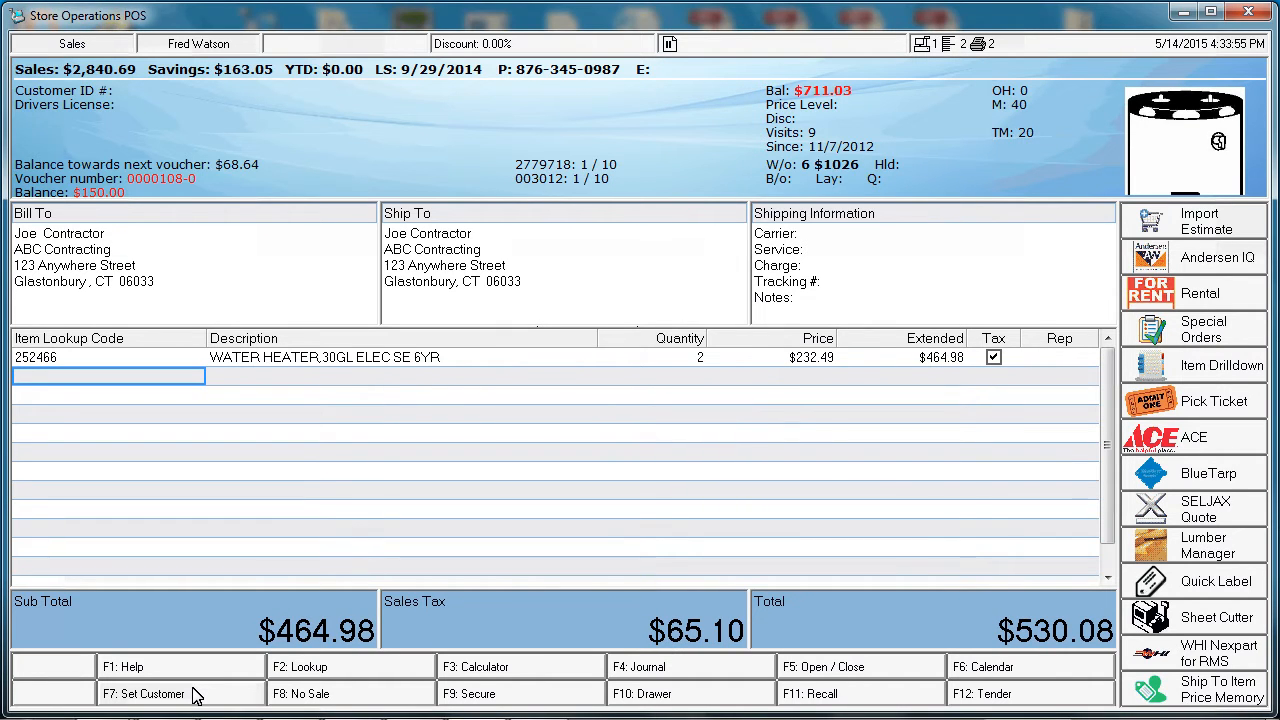
click(680, 357)
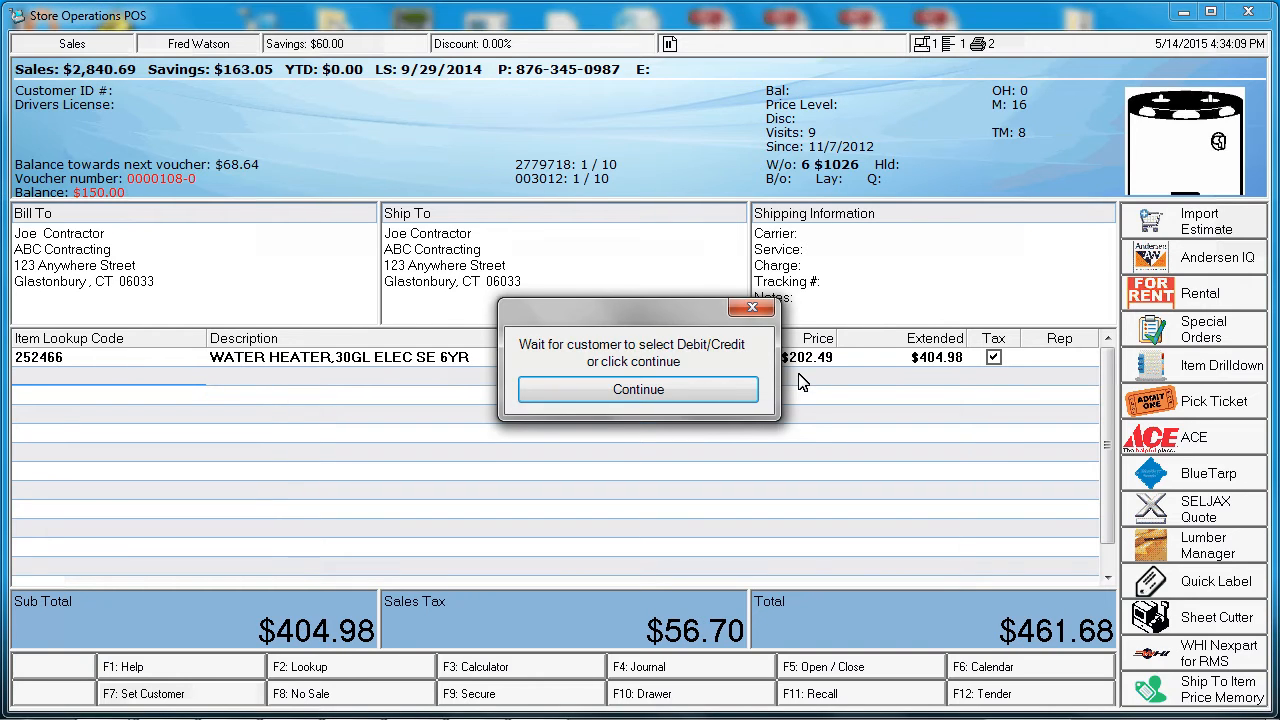
Pay the $461.68 total by check number 096235.
click(637, 389)
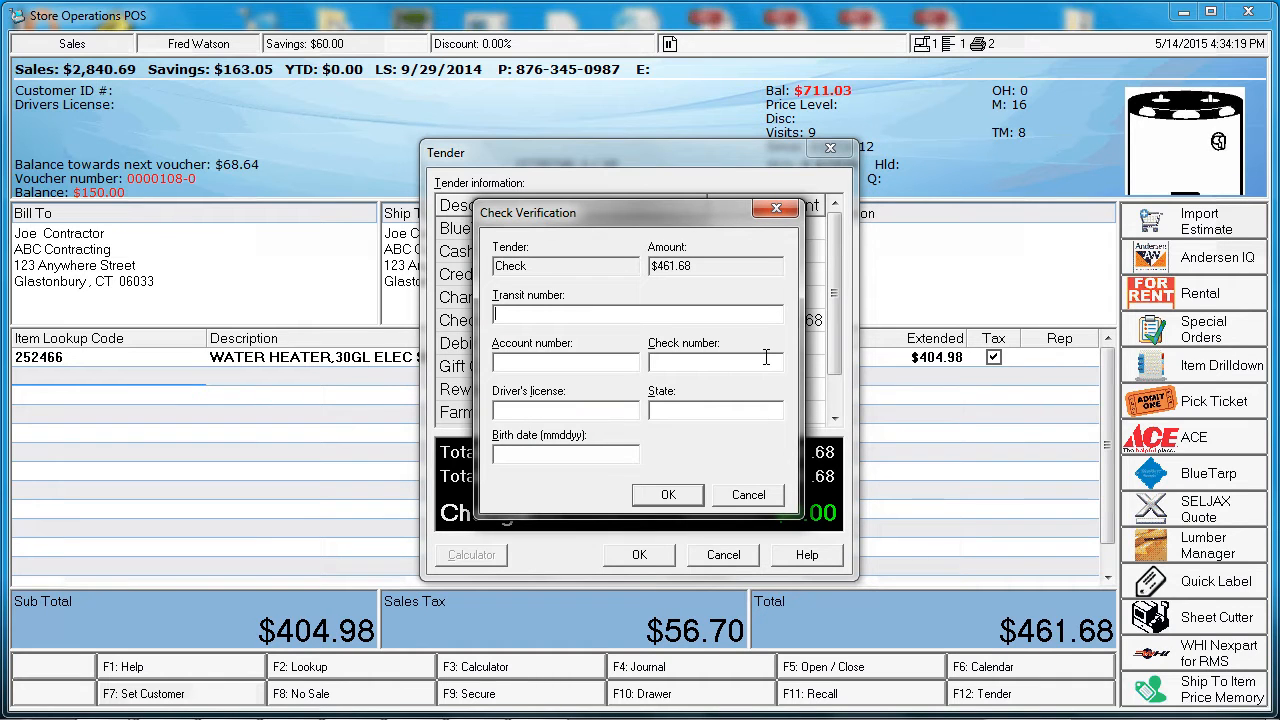
text(096235)
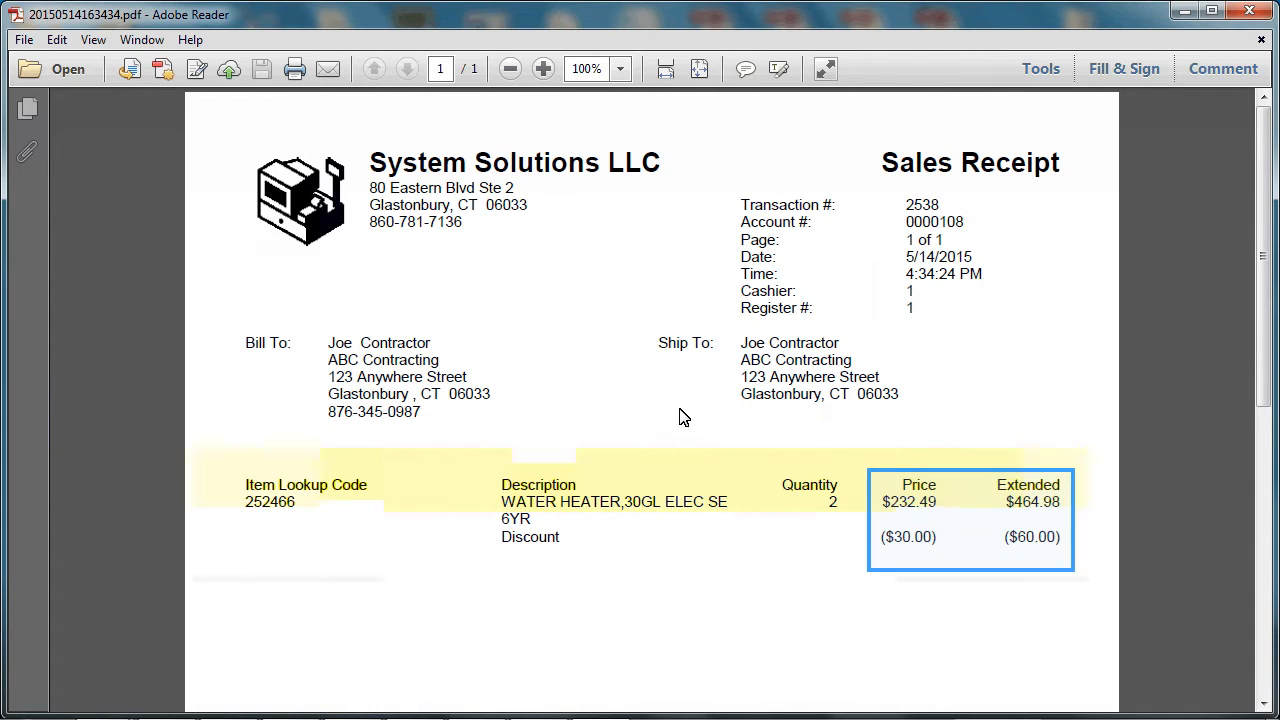
Scroll the PDF receipt to view the $30.00 discount on each water heater.
scroll(down, 3)
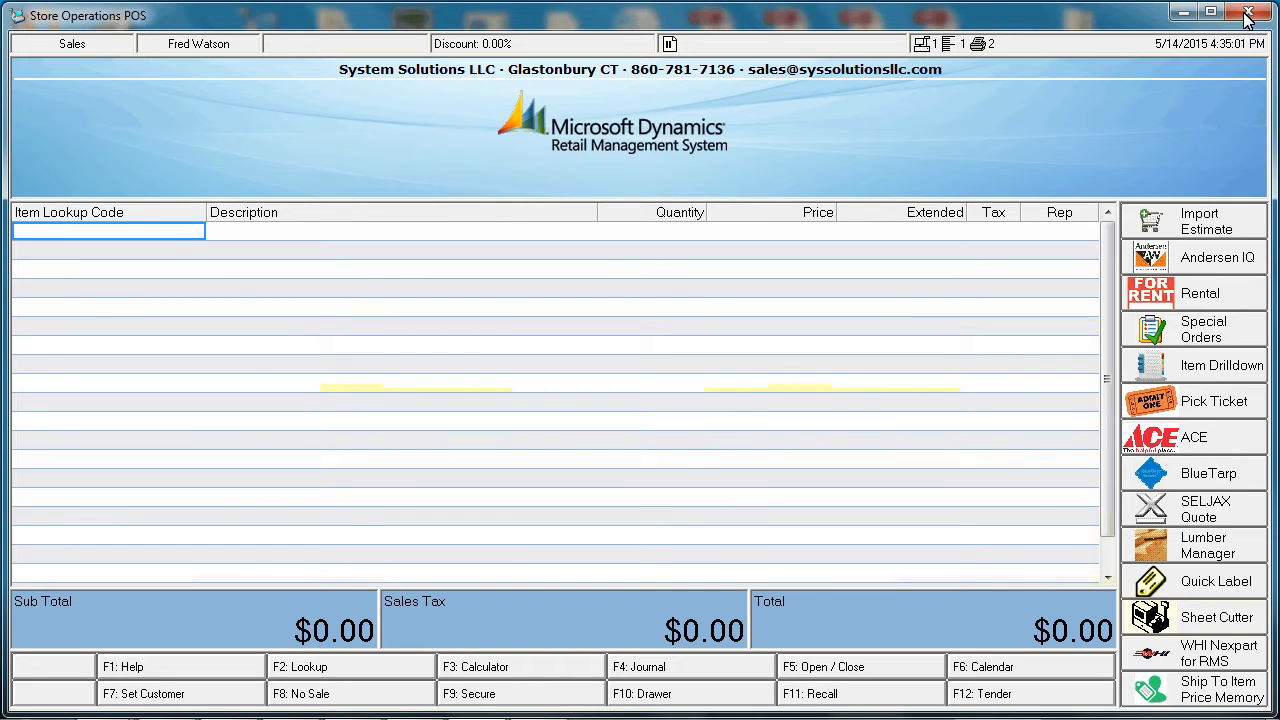
mouse_move(920, 40)
text(contr)
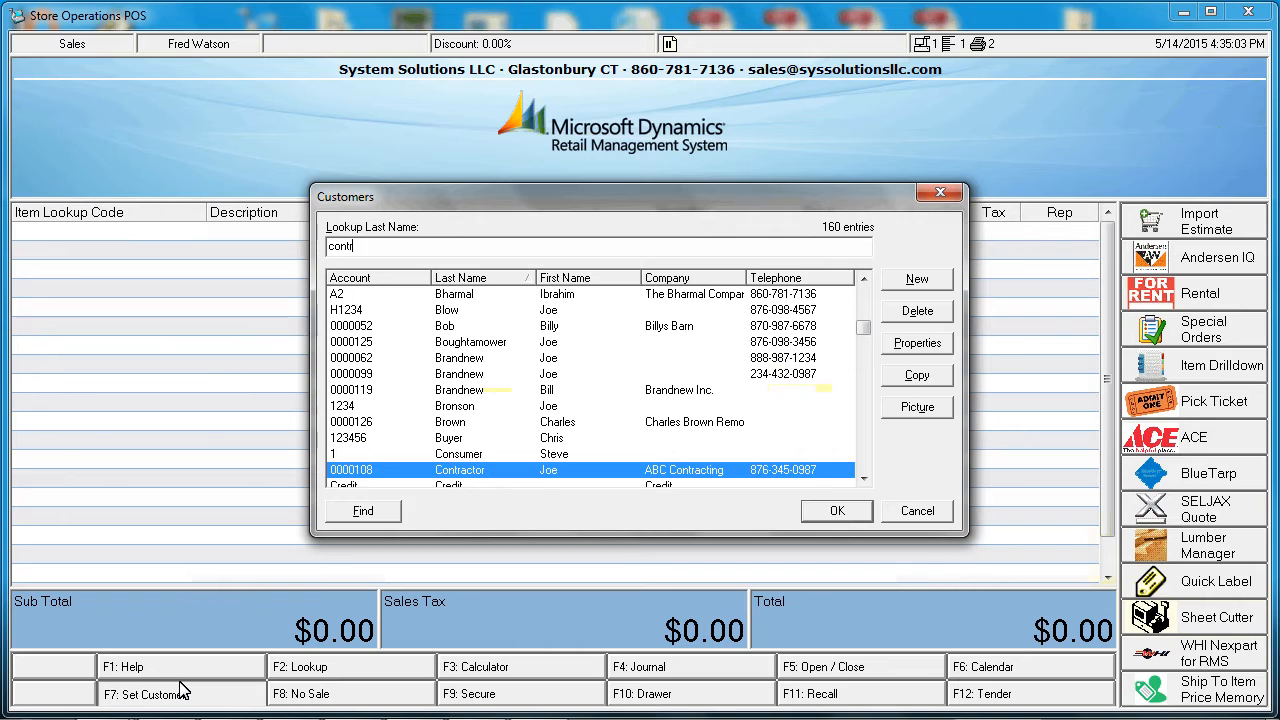
Attach ABC Contracting to a new sale and enter the water heater with quantity 2.
click(836, 510)
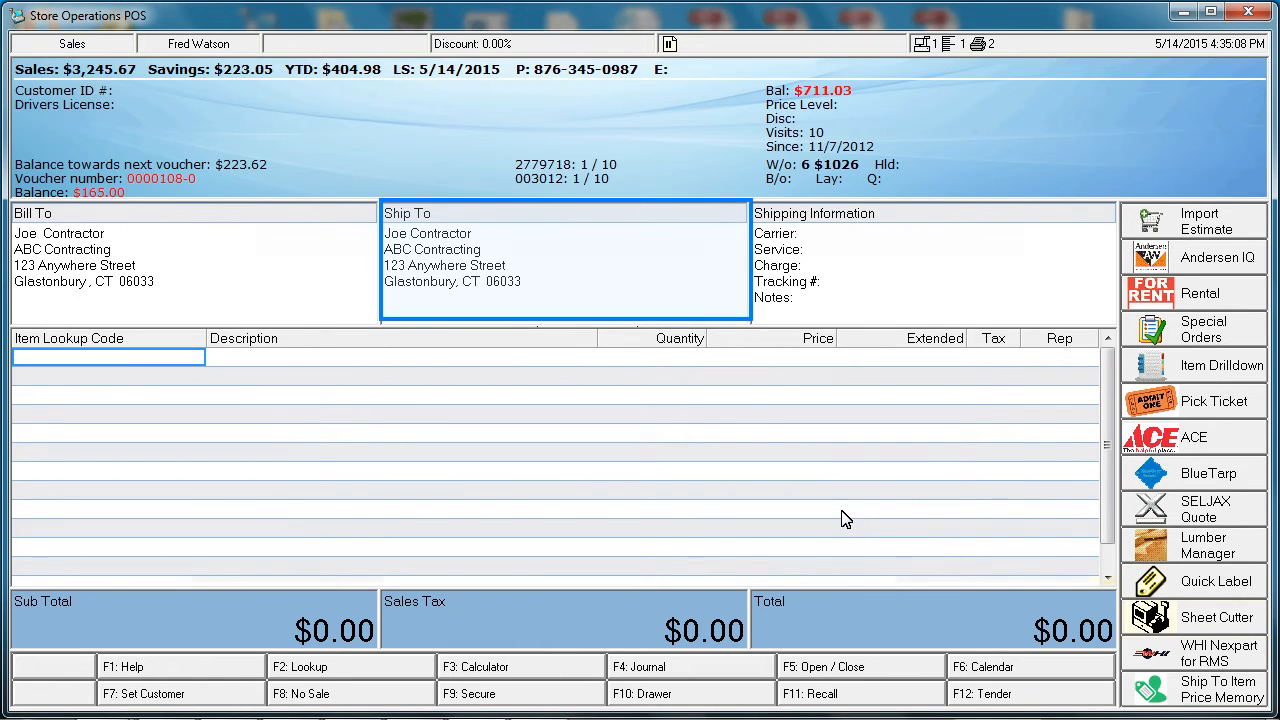
text(252466)
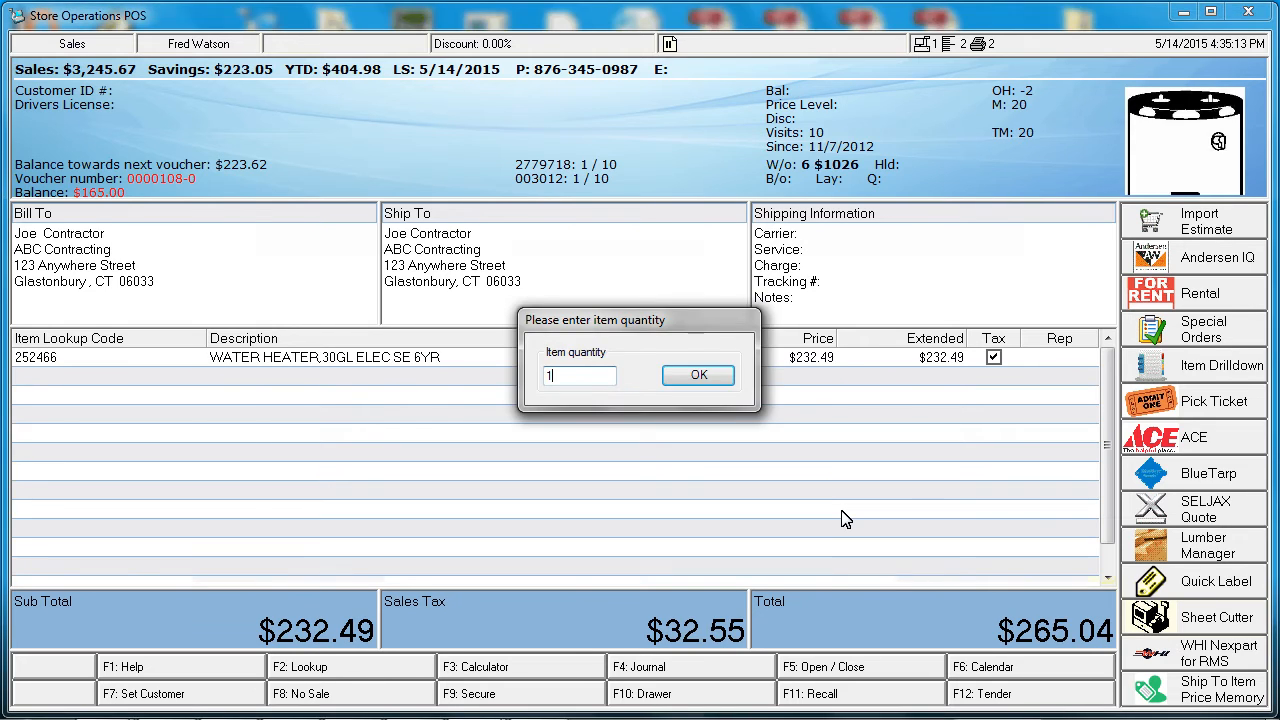
click(698, 374)
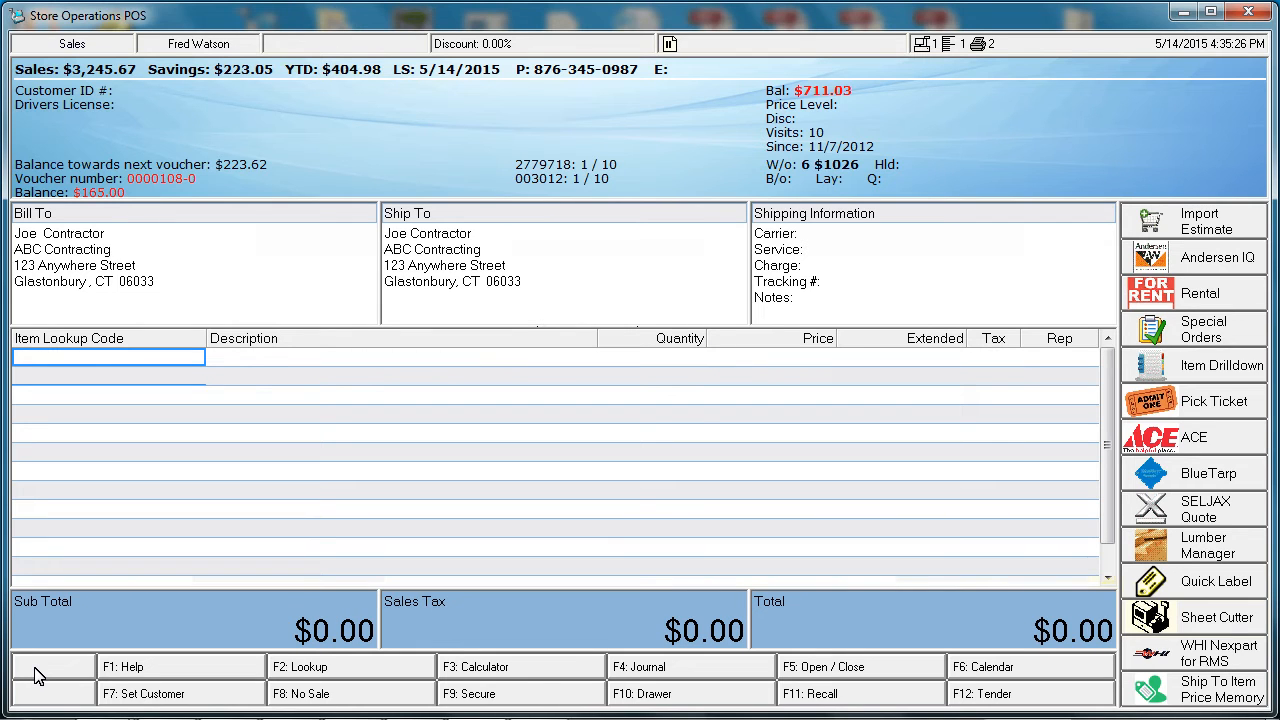
Ship to 321 Backwards St, add the $232.49 water heater, then cancel the transaction.
click(52, 667)
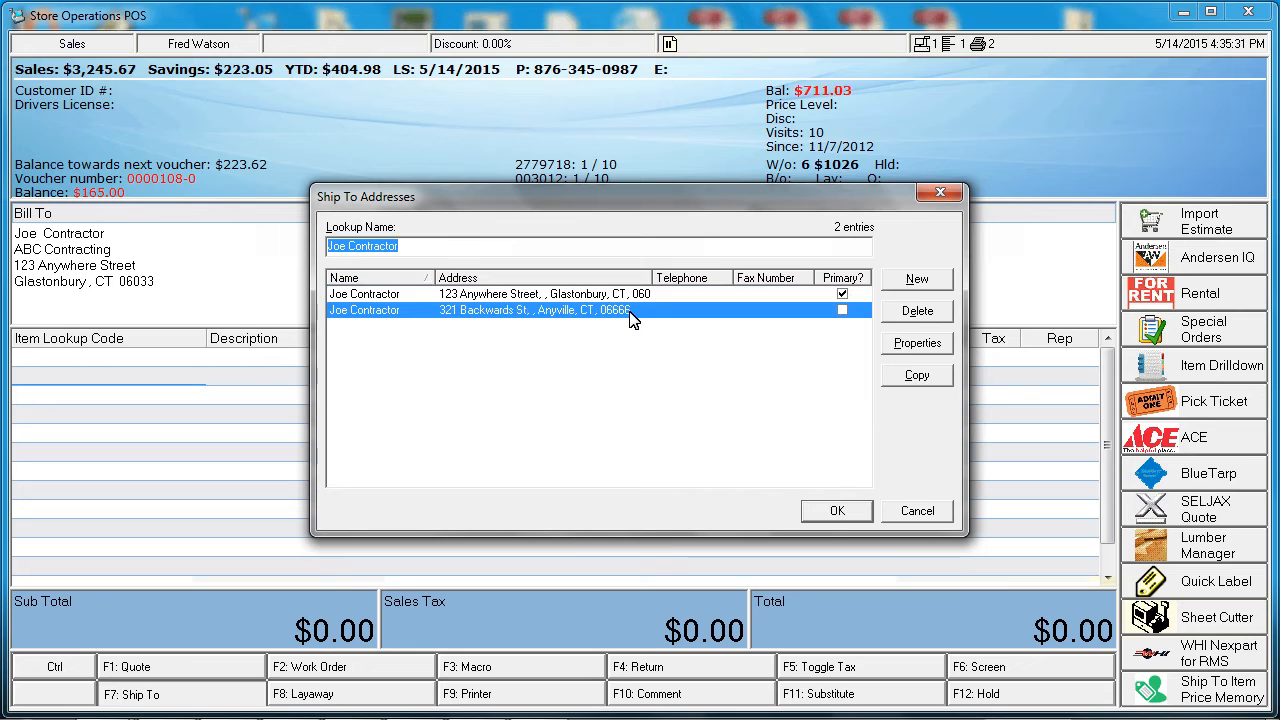
click(836, 510)
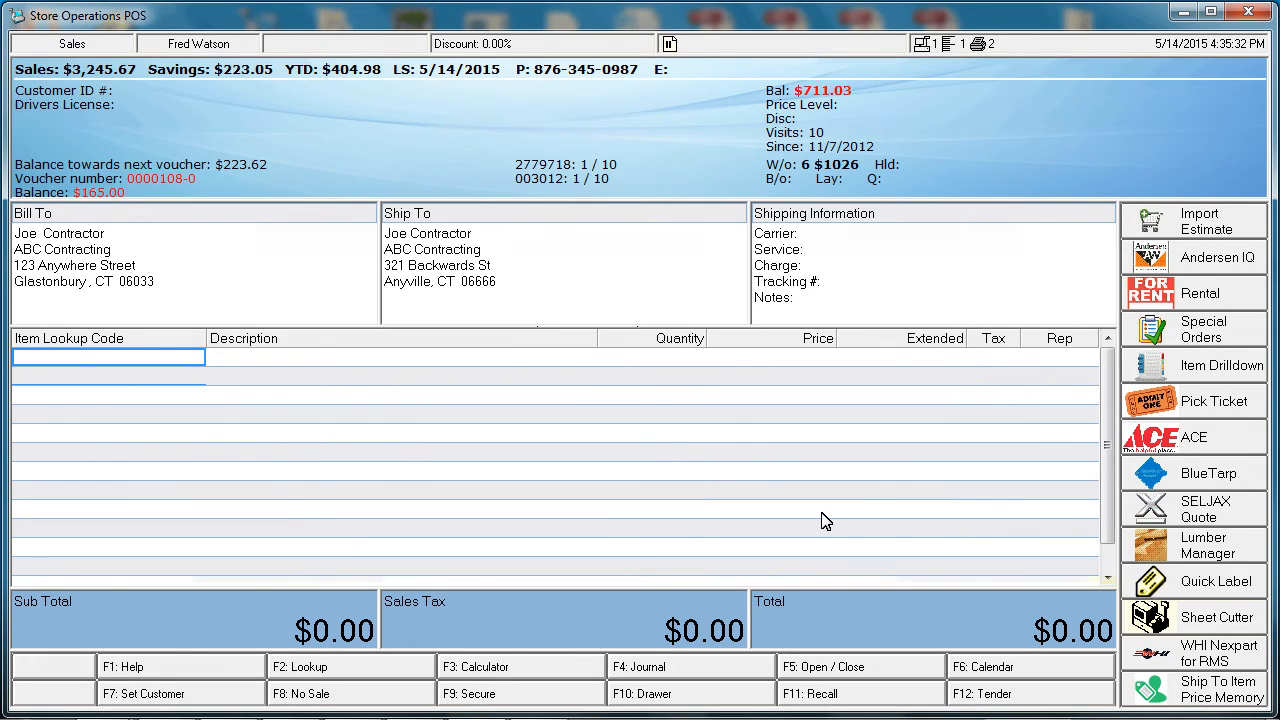
text(2524)
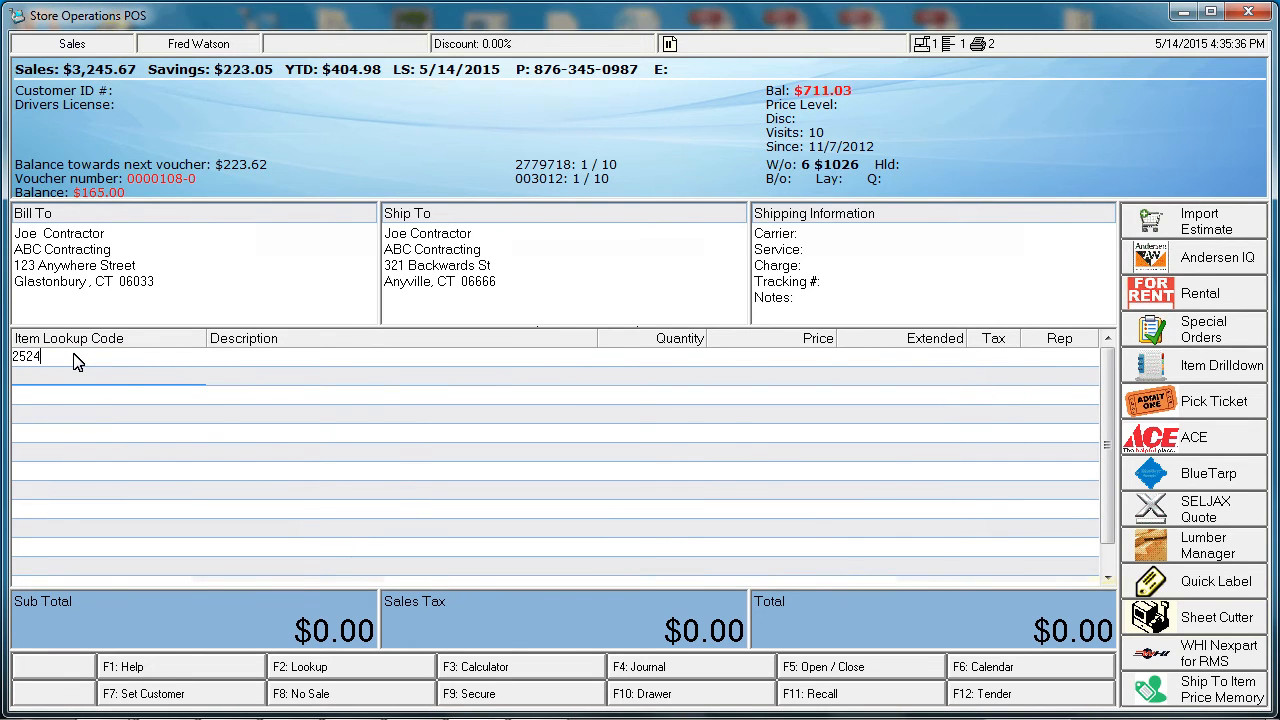
key(enter)
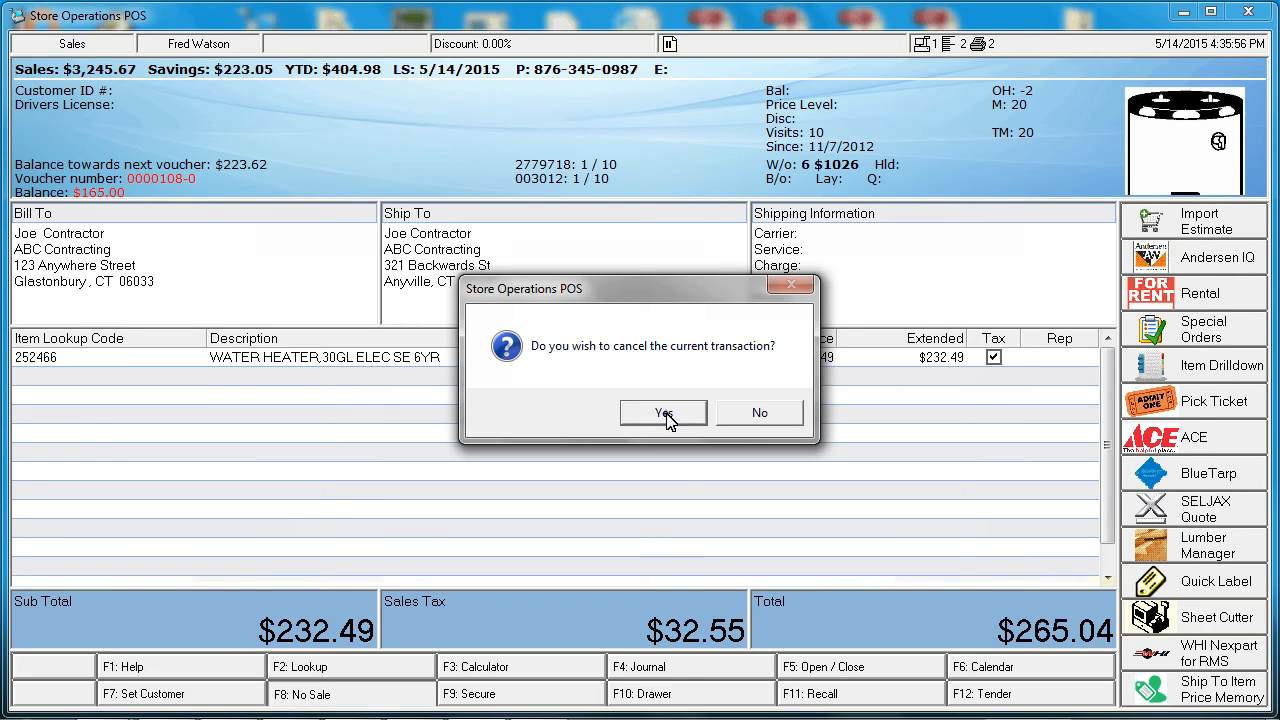
click(662, 413)
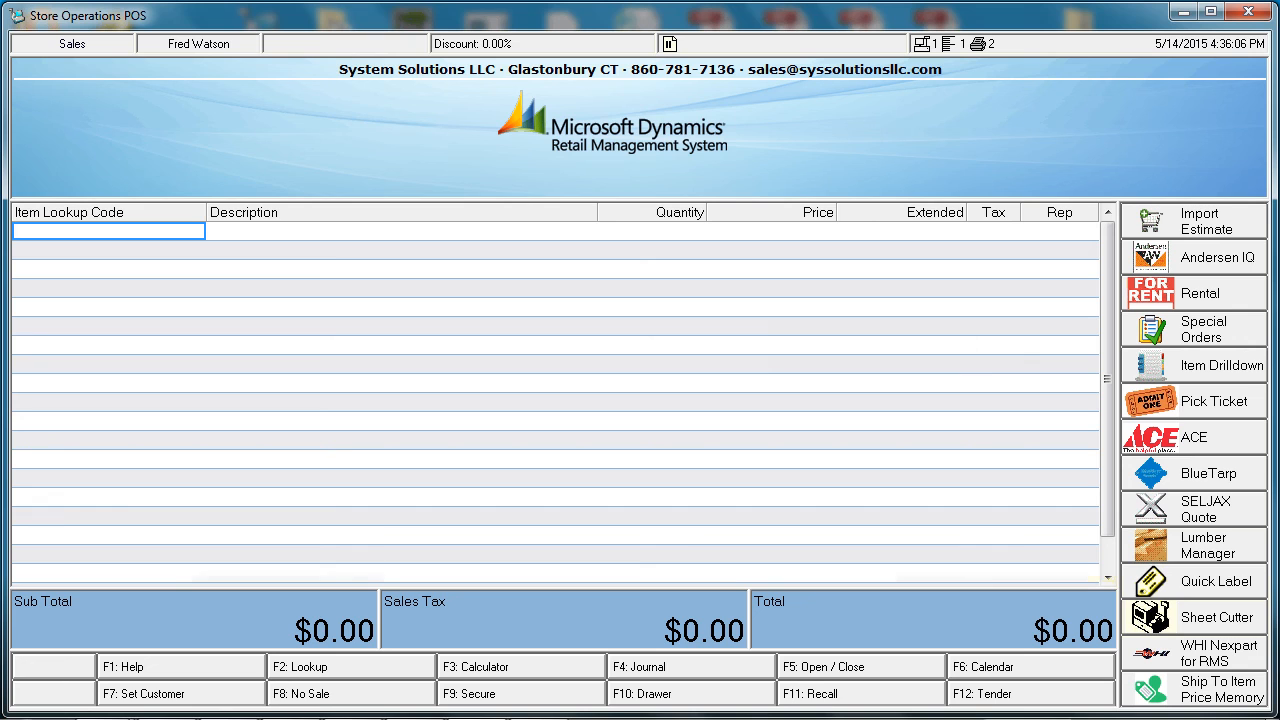